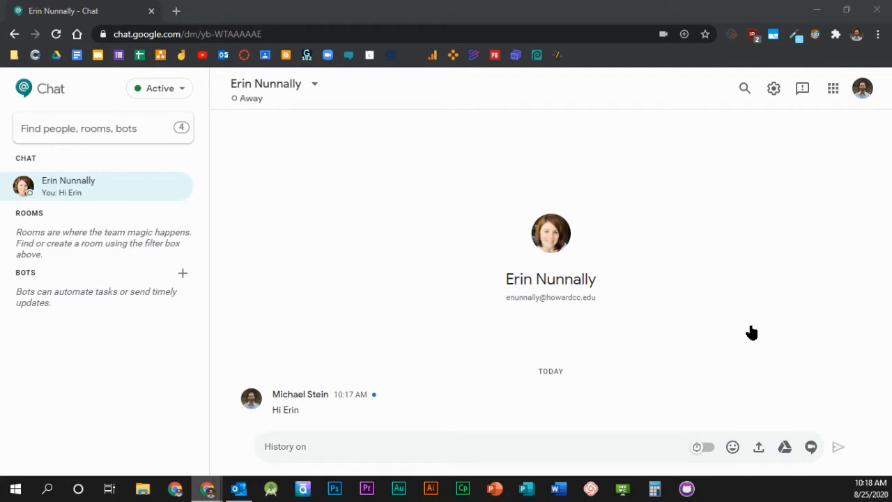
mouse_move(790, 370)
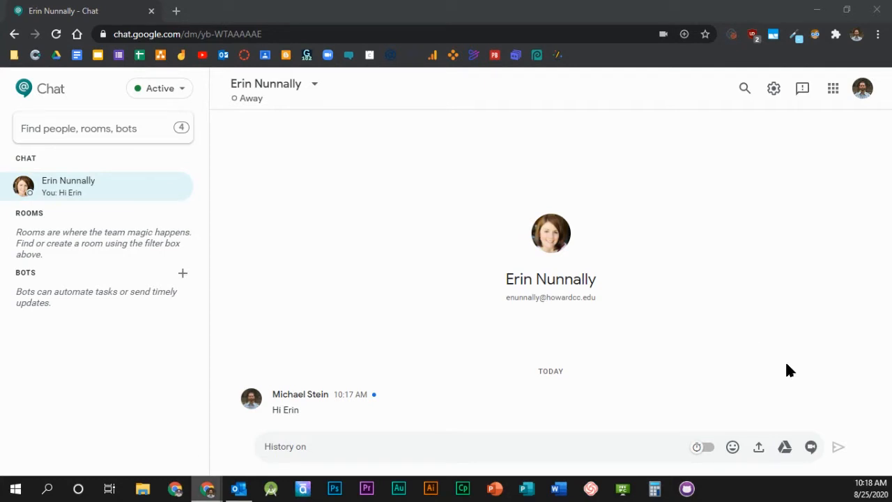
Step: Send a thumbs-up emoji message below 'Hi Erin'
left_click(732, 447)
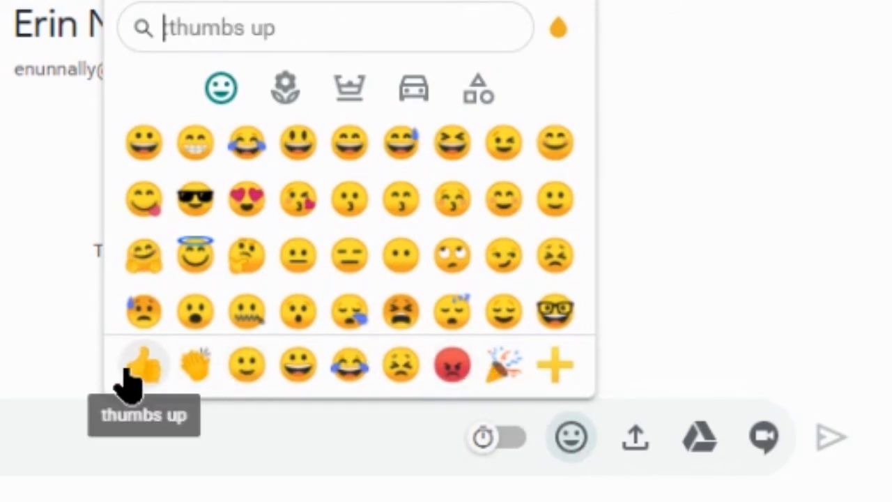
left_click(143, 362)
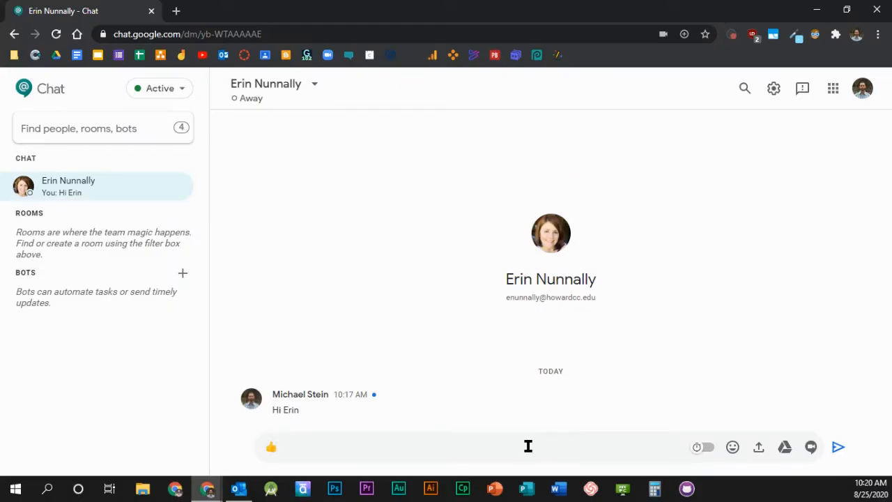
mouse_move(572, 428)
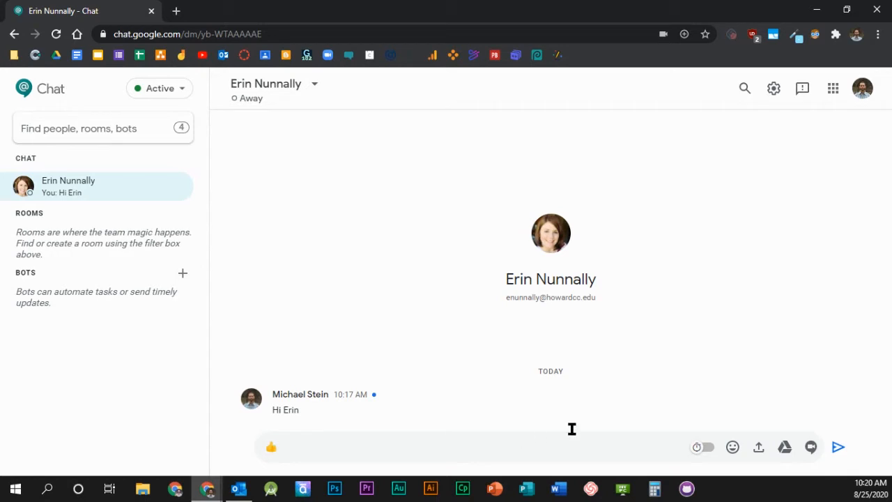
mouse_move(837, 448)
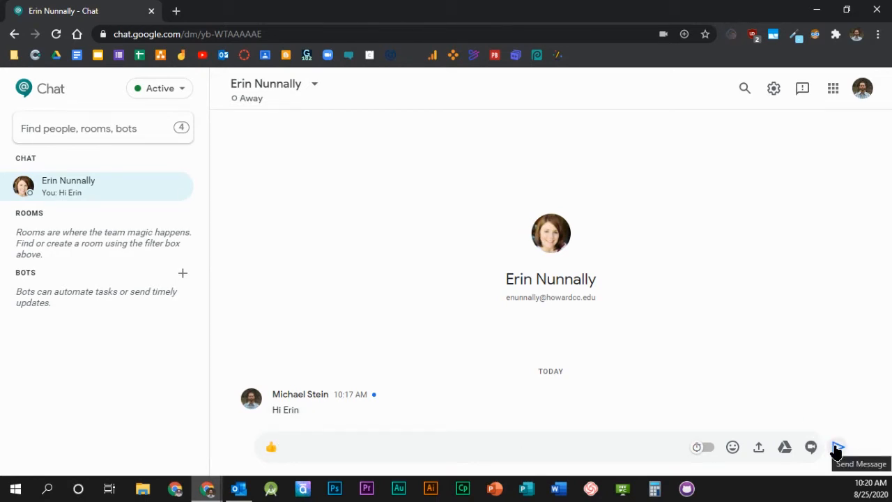
left_click(839, 447)
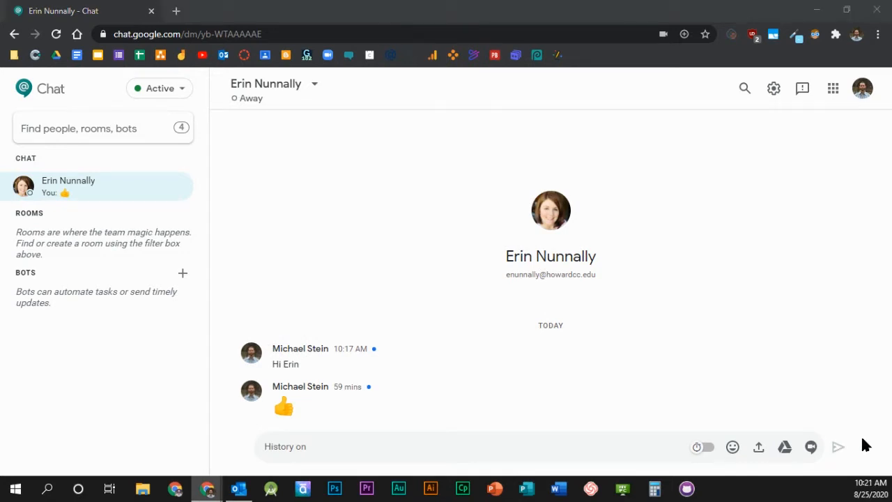
left_click(760, 446)
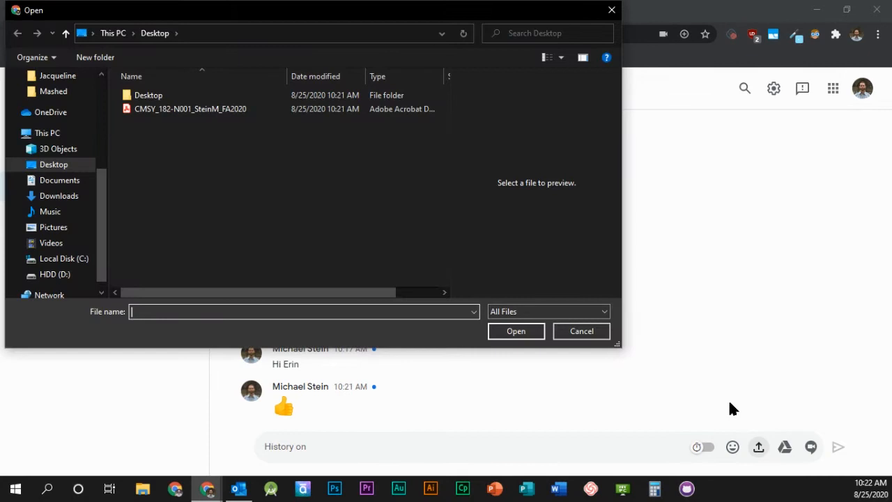
mouse_move(738, 414)
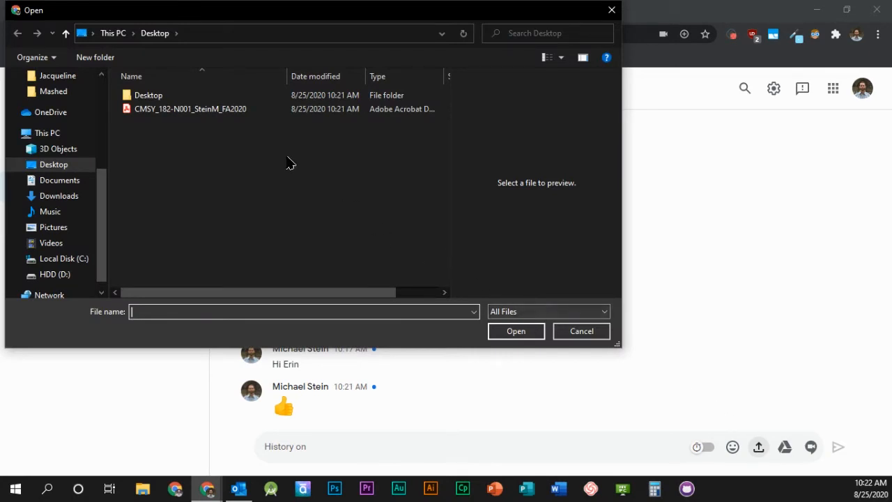
left_click(189, 109)
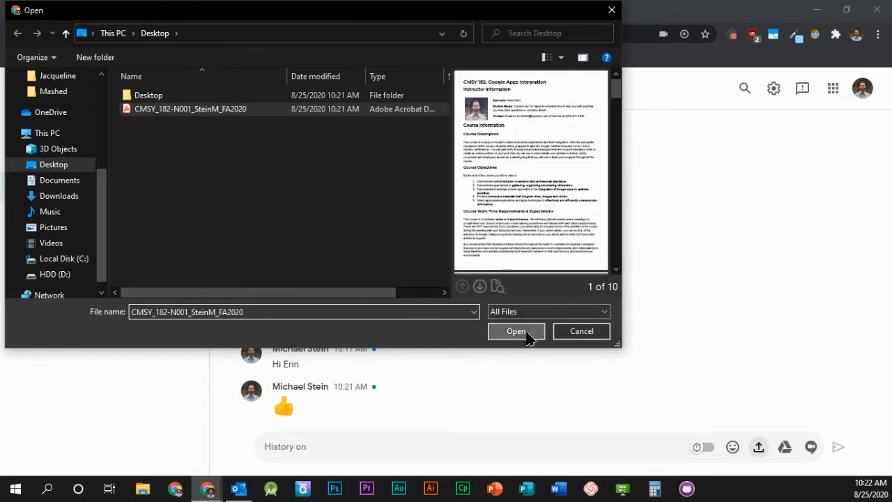
left_click(516, 331)
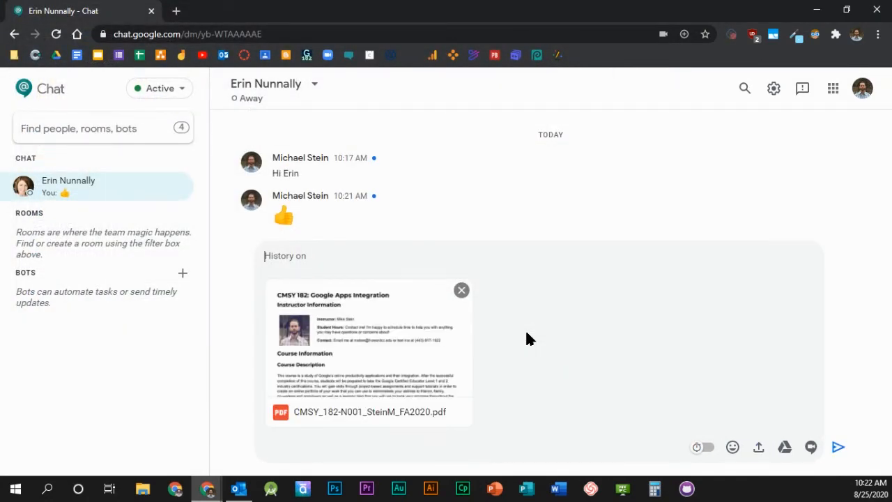
type("Here is they syllabus for CMSY 182")
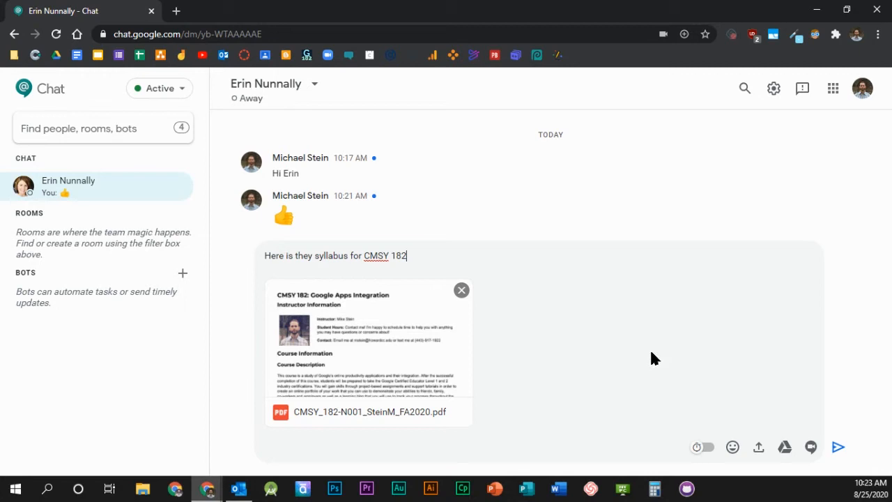
left_click(839, 447)
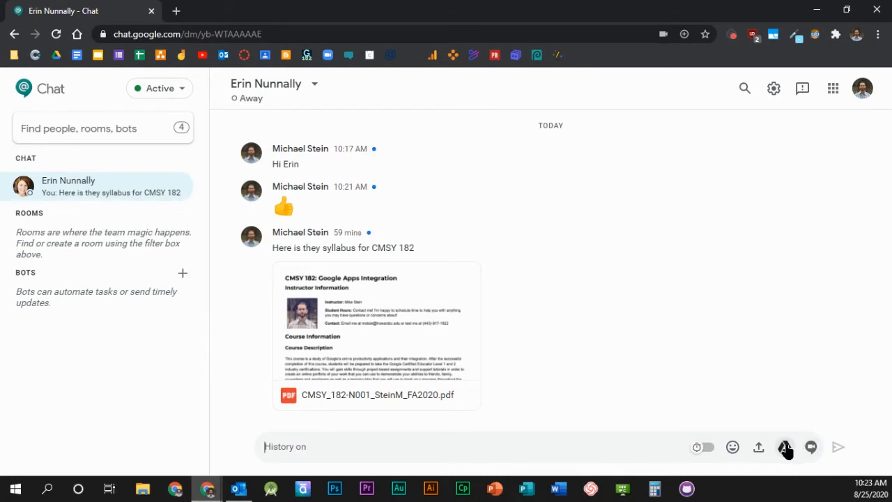
Step: Attach the Cool Homework copy from Drive and send it with 'Here are the Slides for today.'
left_click(786, 446)
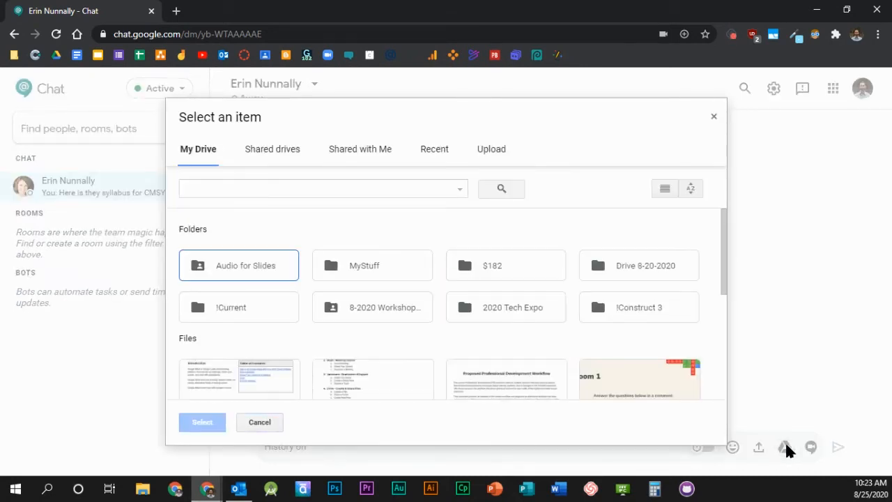
scroll("down", 3)
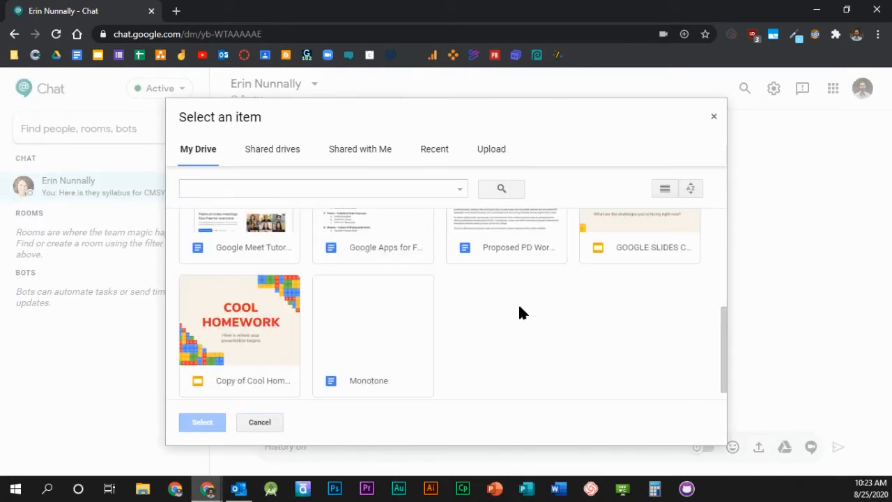
left_click(239, 320)
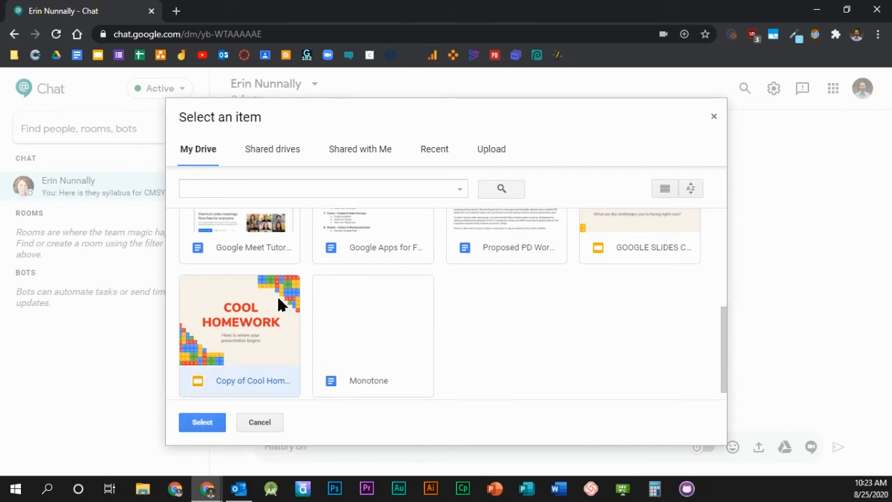
left_click(202, 421)
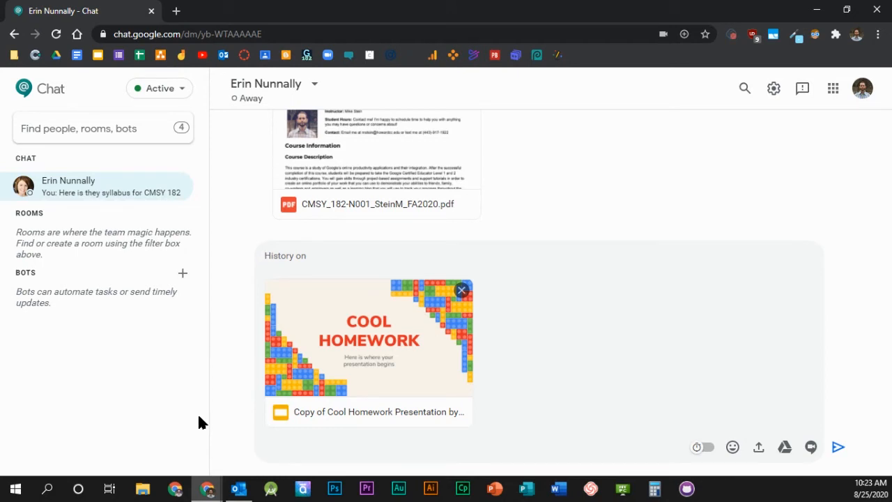
type("Here are the Slides for today.")
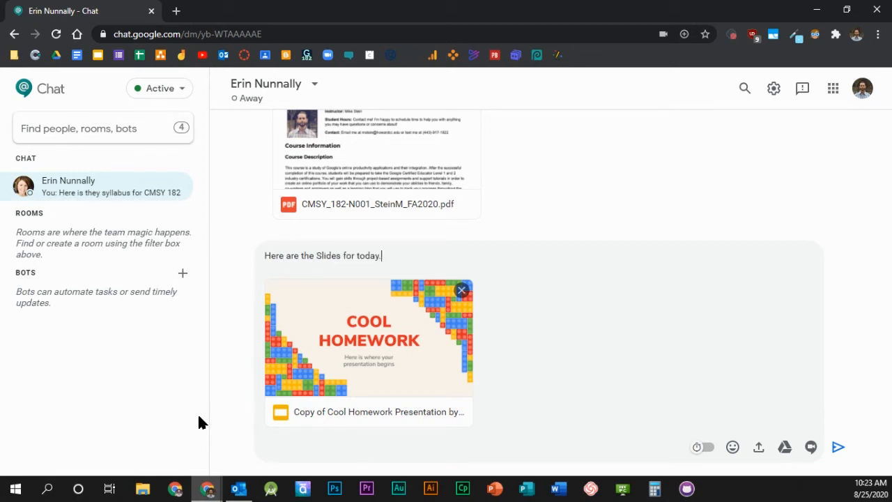
left_click(840, 447)
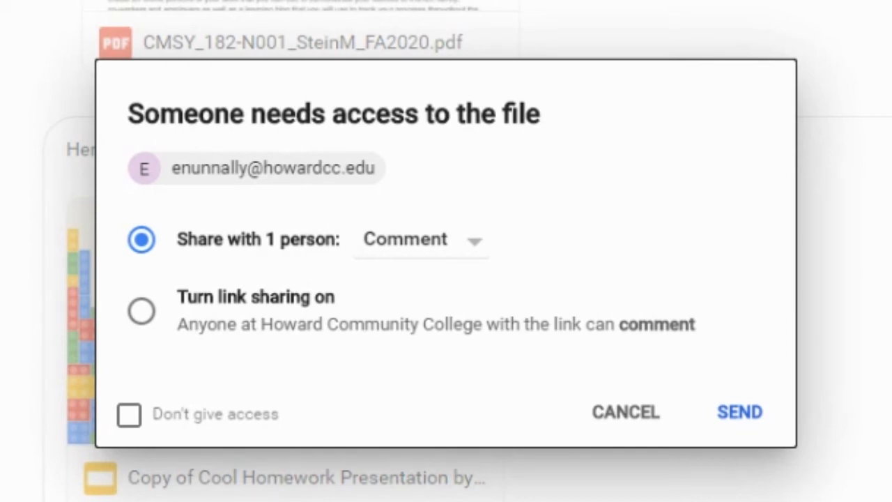
mouse_move(310, 275)
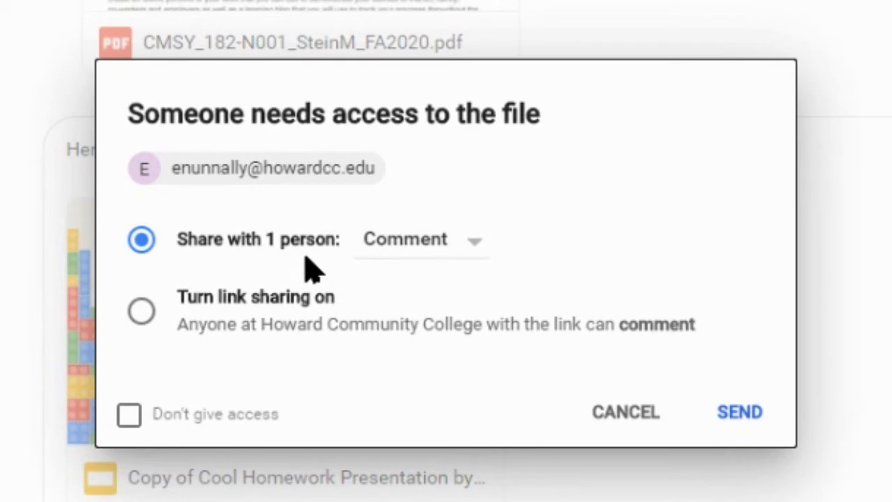
mouse_move(467, 255)
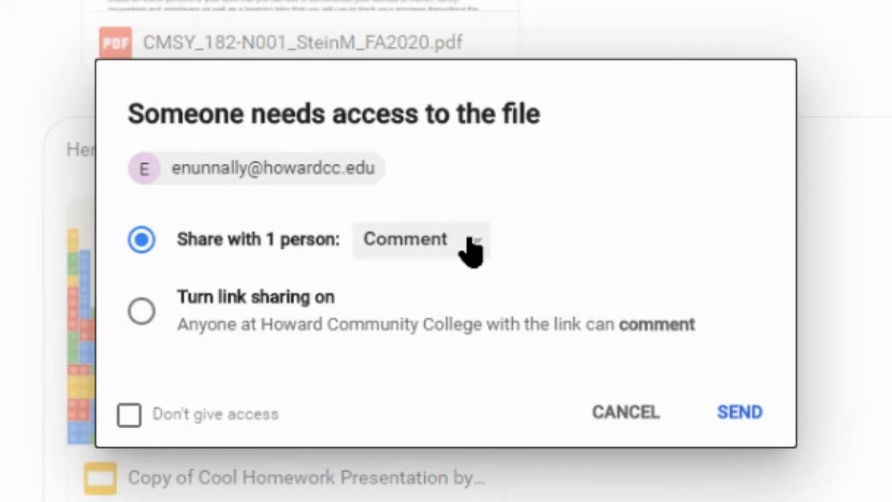
Step: Grant the recipient Edit access to the Cool Homework Slides and send the message
left_click(406, 239)
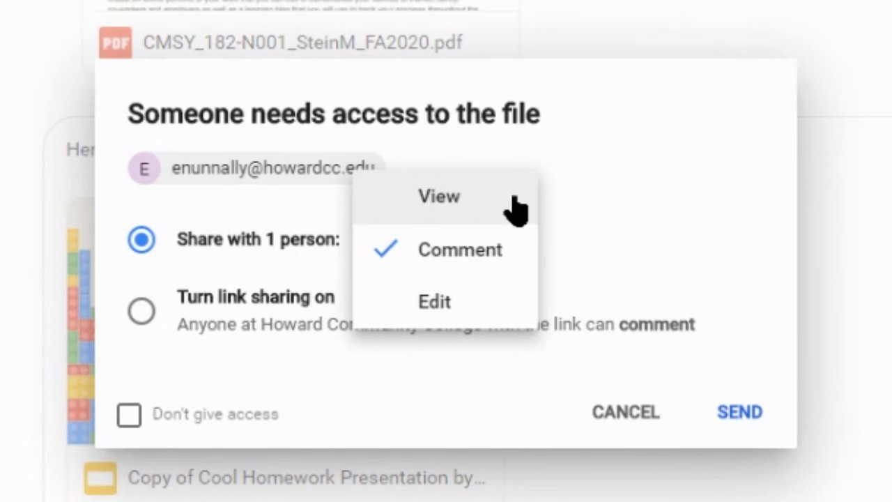
mouse_move(501, 283)
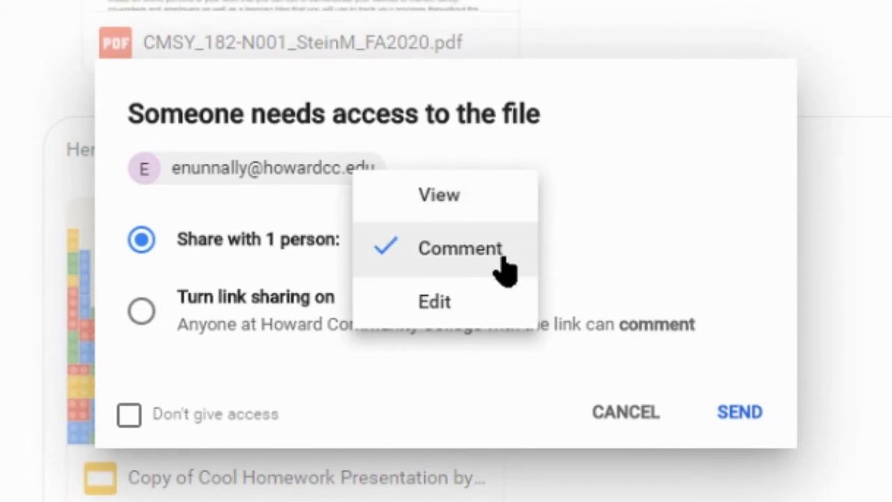
mouse_move(520, 283)
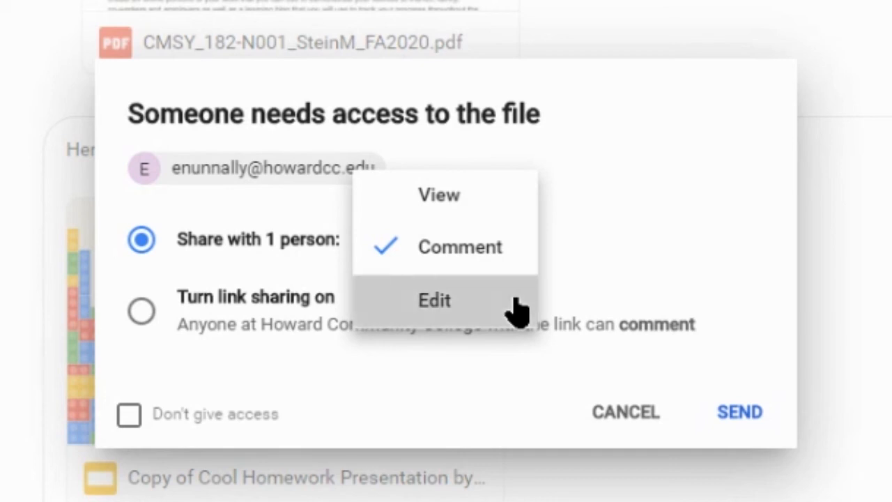
left_click(434, 300)
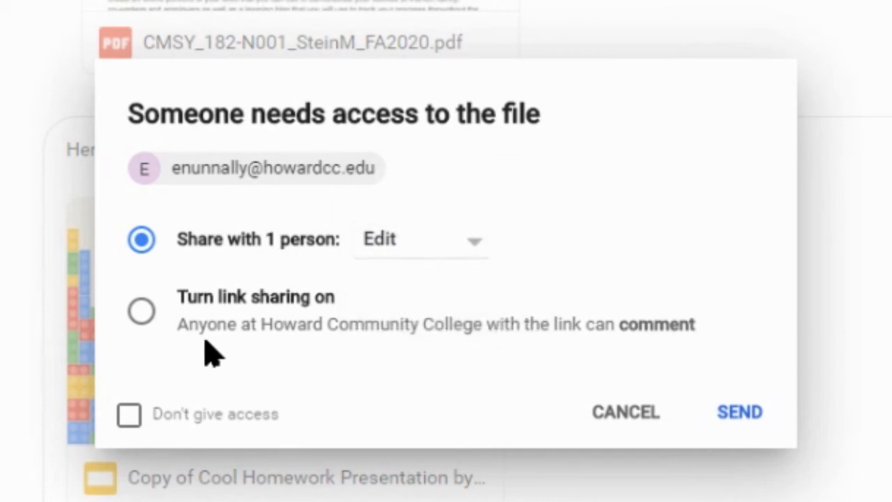
mouse_move(258, 325)
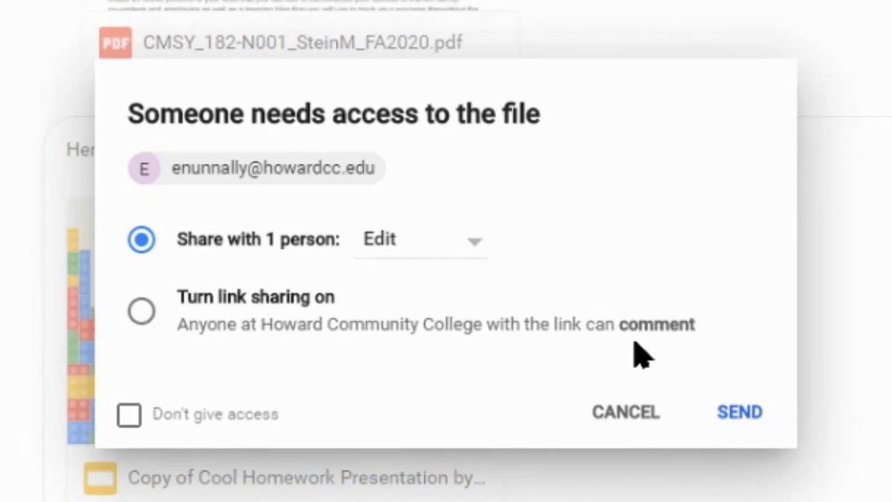
left_click(741, 412)
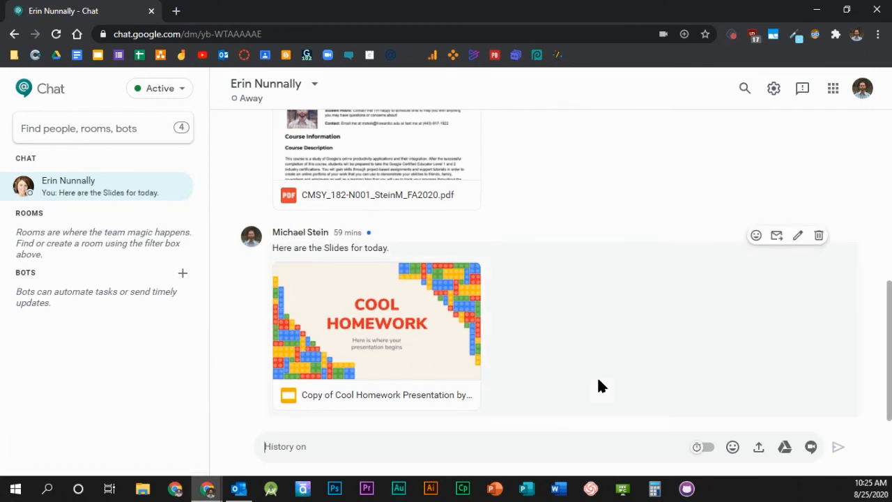
mouse_move(612, 386)
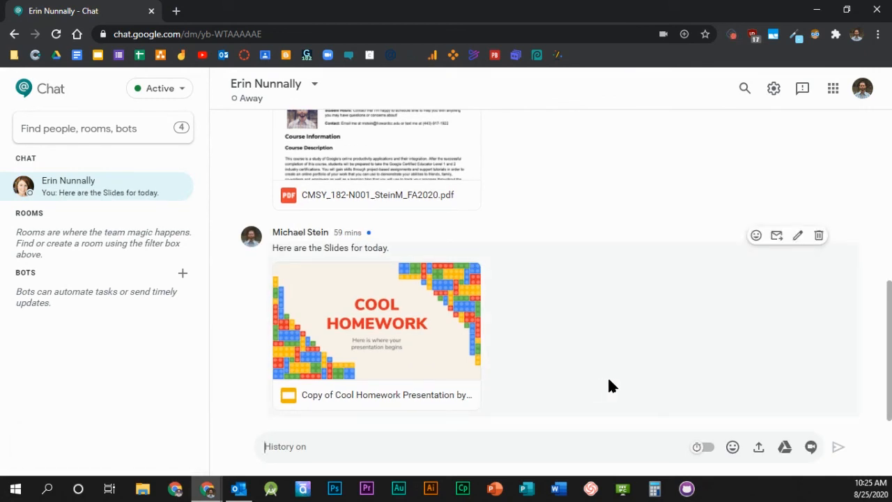
mouse_move(809, 447)
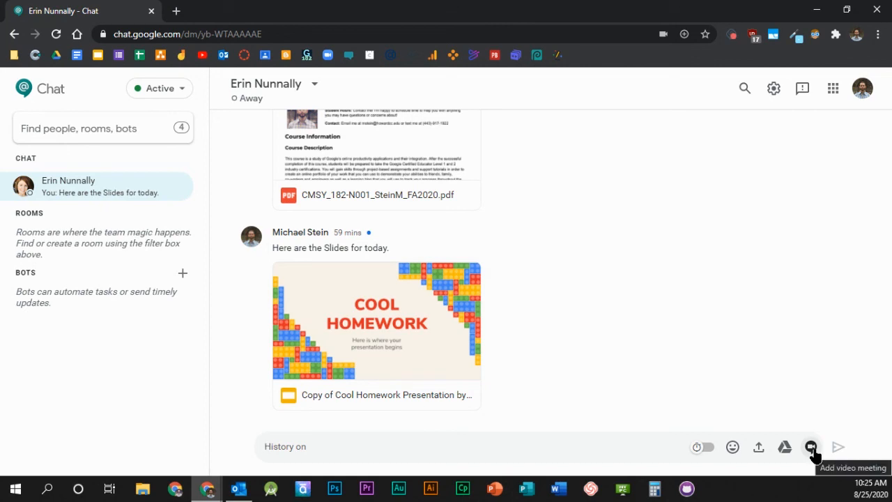
Step: Attach a Google Meet video meeting to a new draft and begin typing 'Let'
left_click(809, 447)
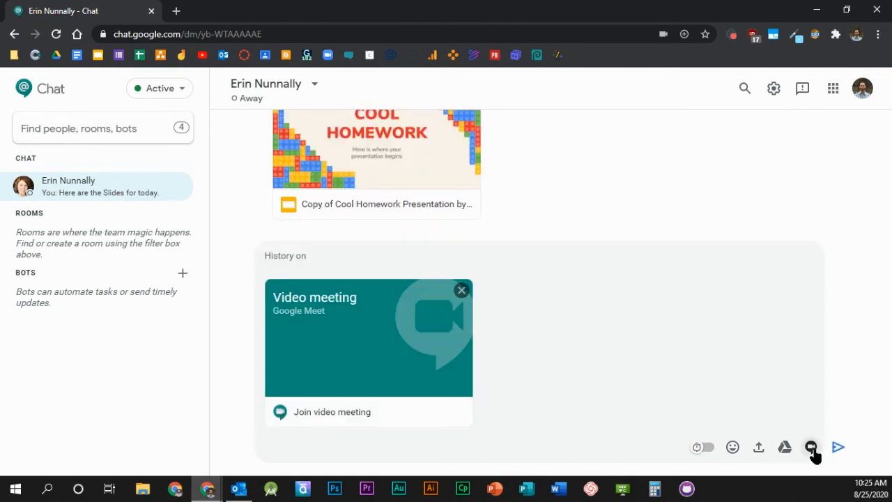
type("Let")
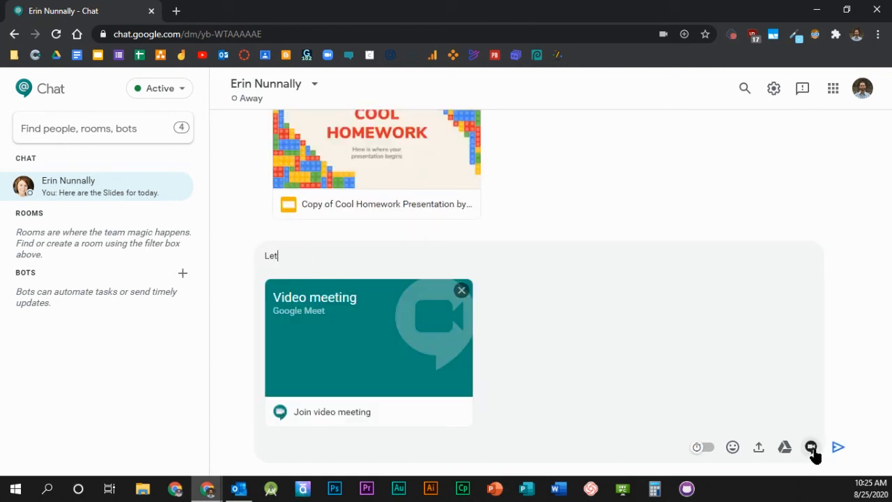